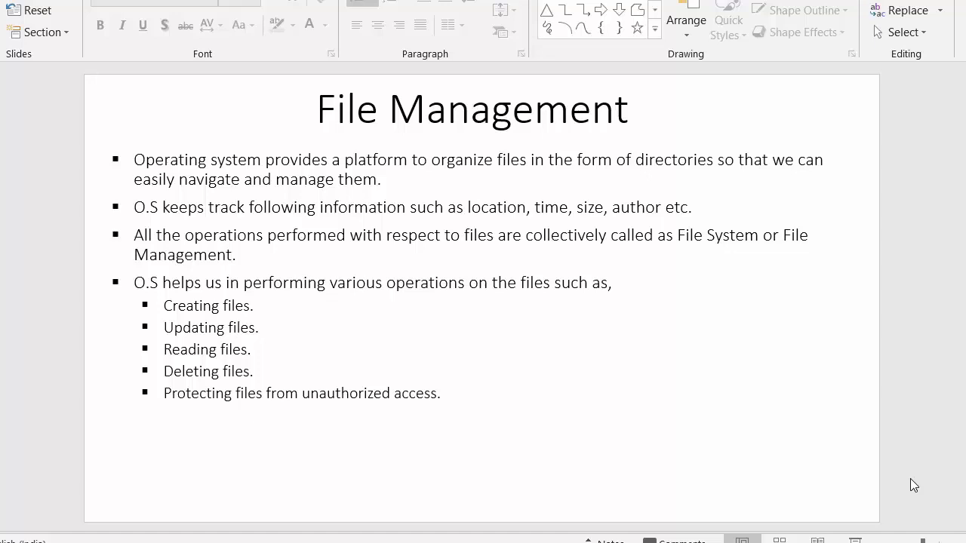
mouse_move(703, 326)
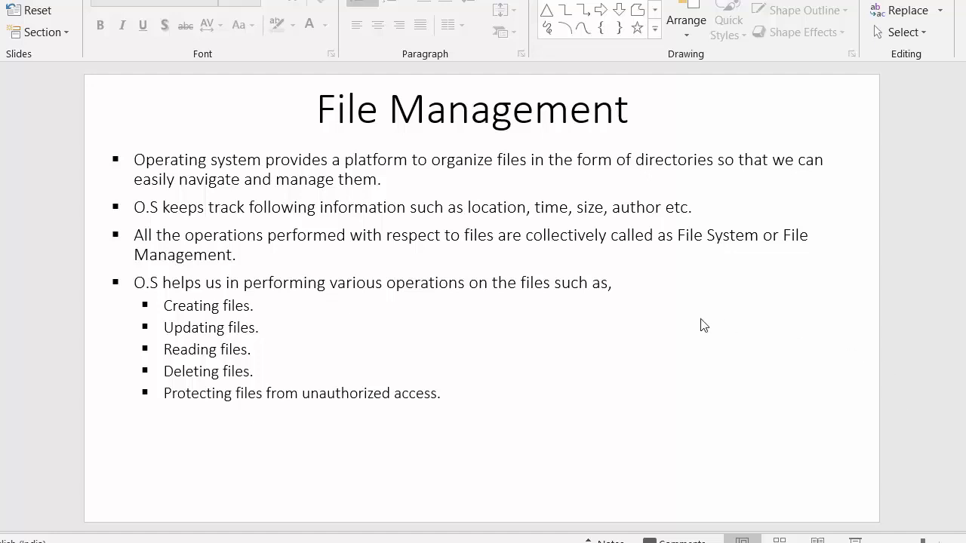
mouse_move(692, 323)
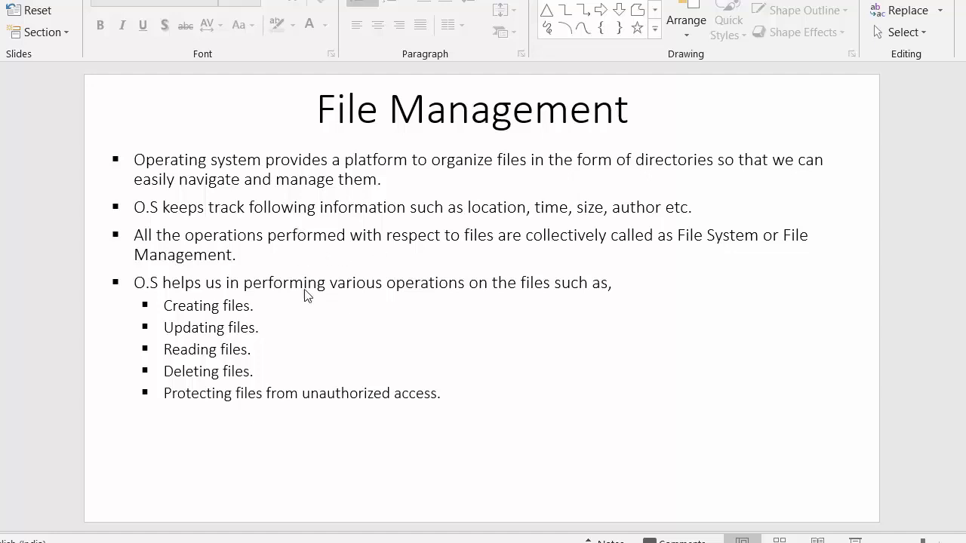
mouse_move(310, 320)
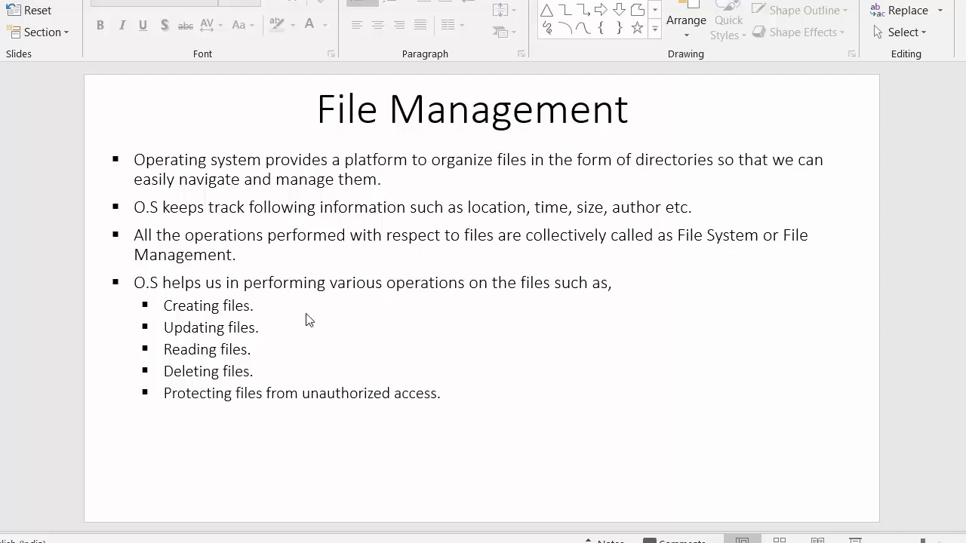
mouse_move(475, 293)
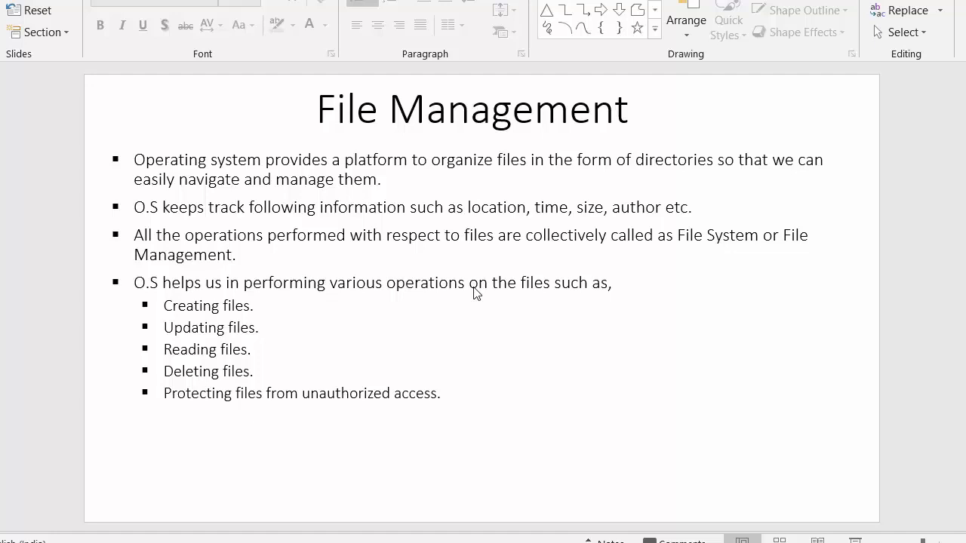
mouse_move(214, 181)
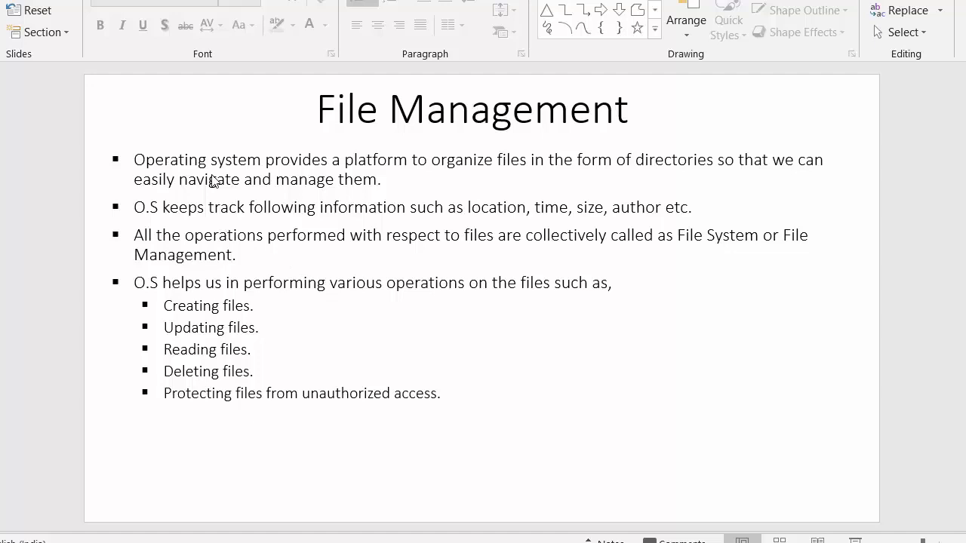
mouse_move(498, 175)
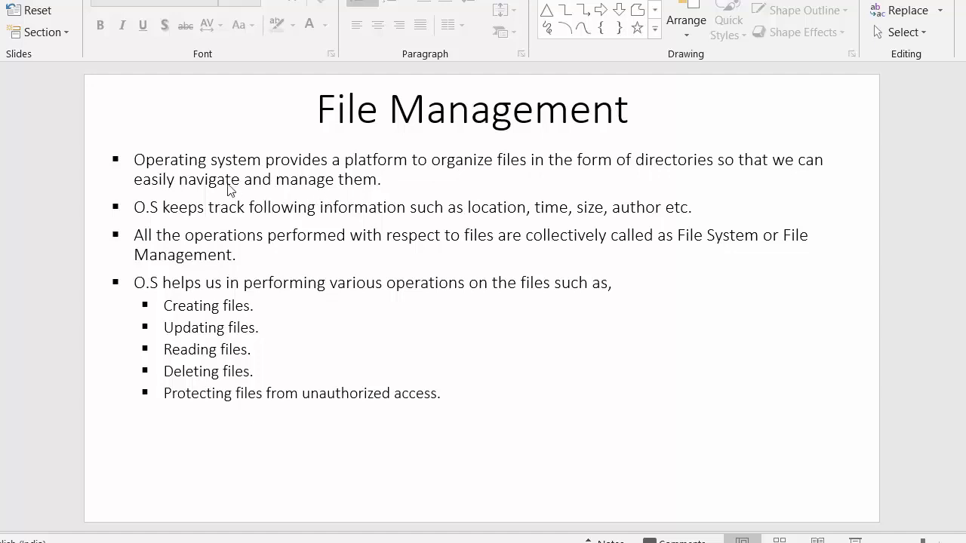
mouse_move(341, 211)
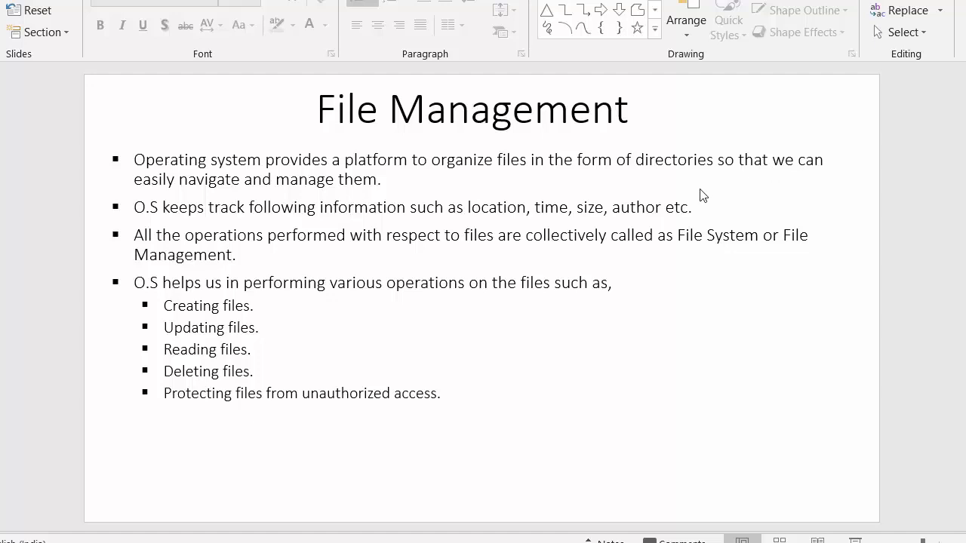
mouse_move(400, 222)
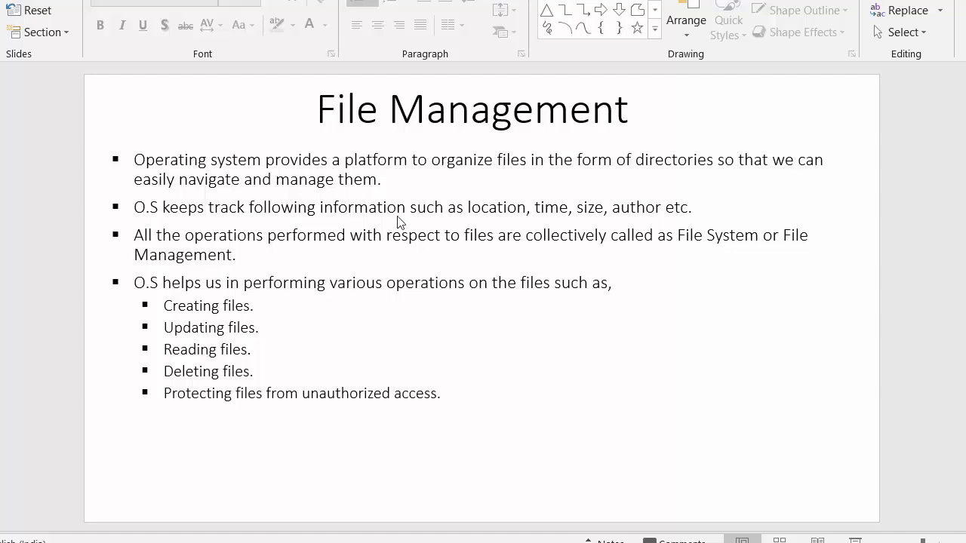
mouse_move(338, 218)
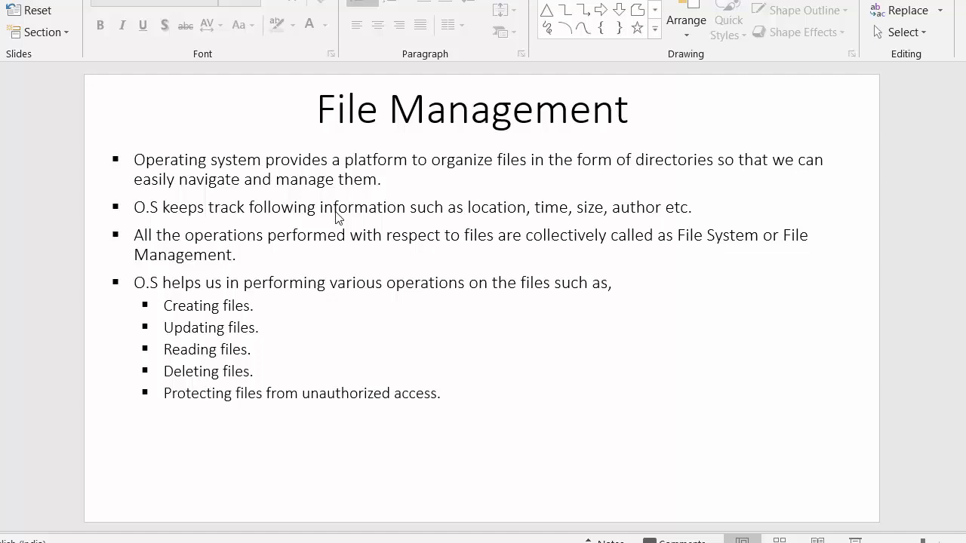
mouse_move(187, 239)
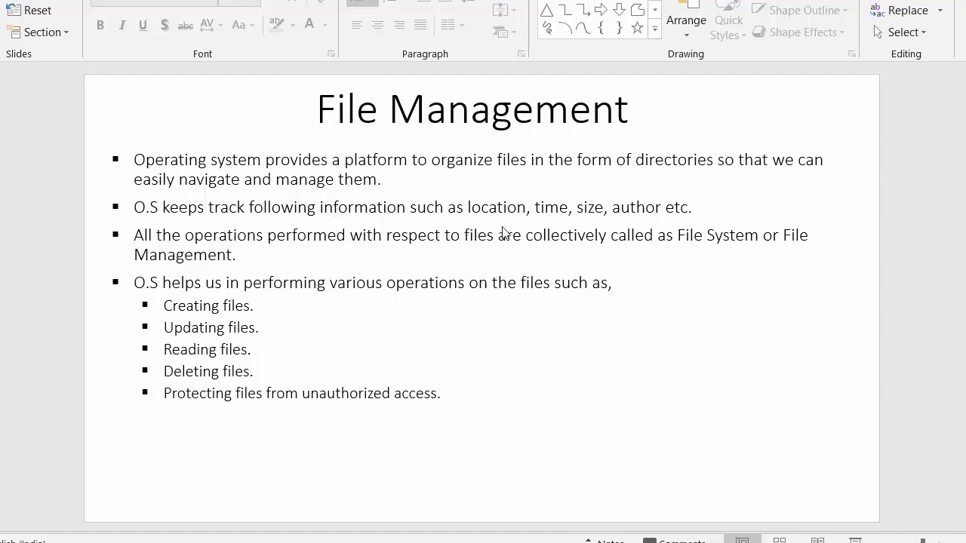
mouse_move(616, 230)
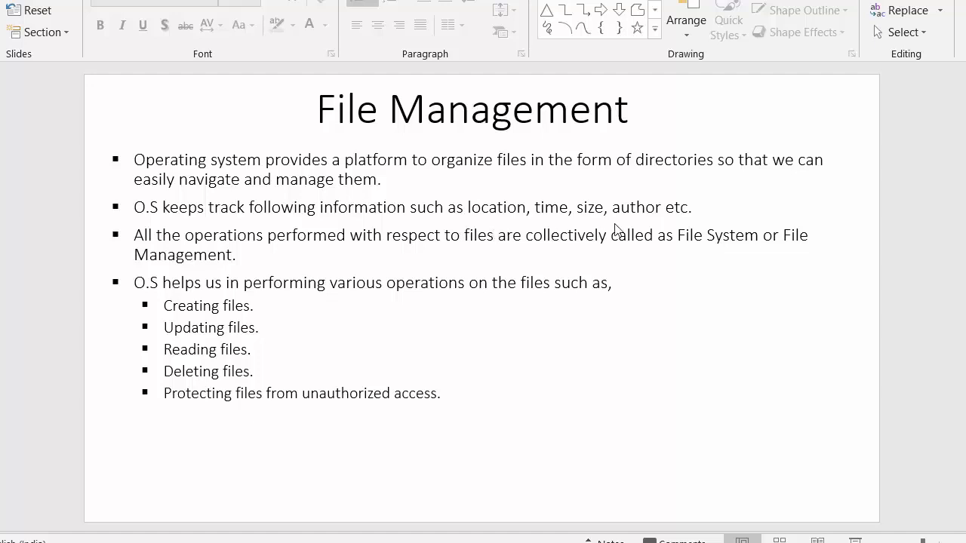
mouse_move(383, 234)
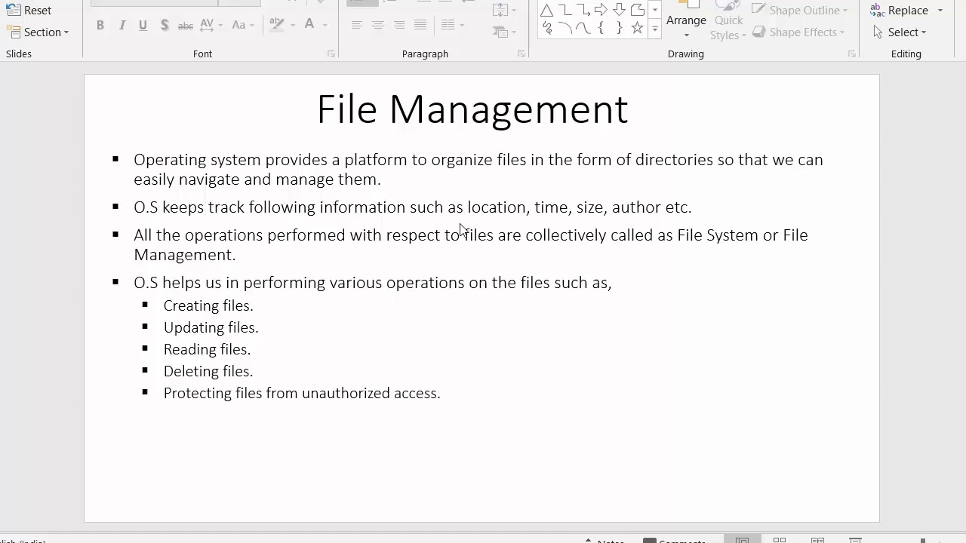
mouse_move(525, 255)
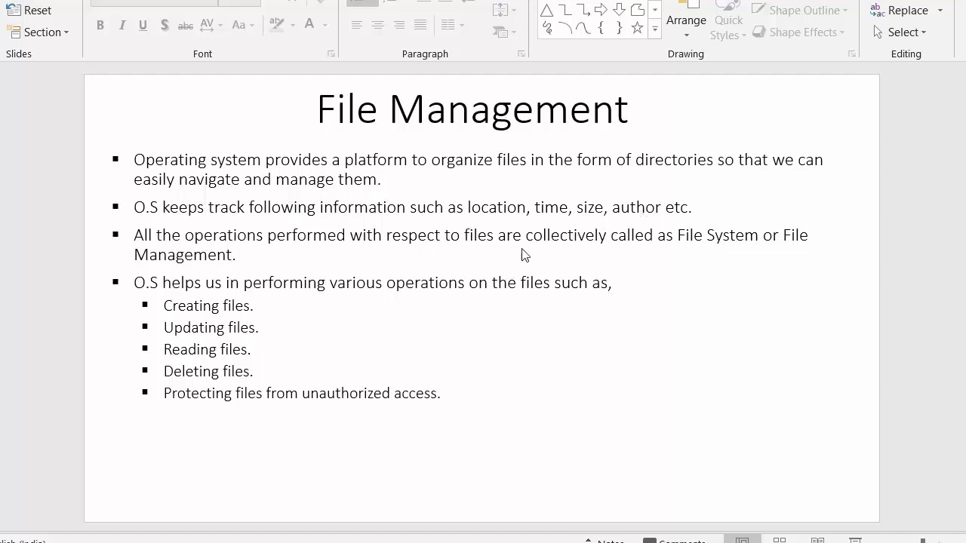
mouse_move(687, 217)
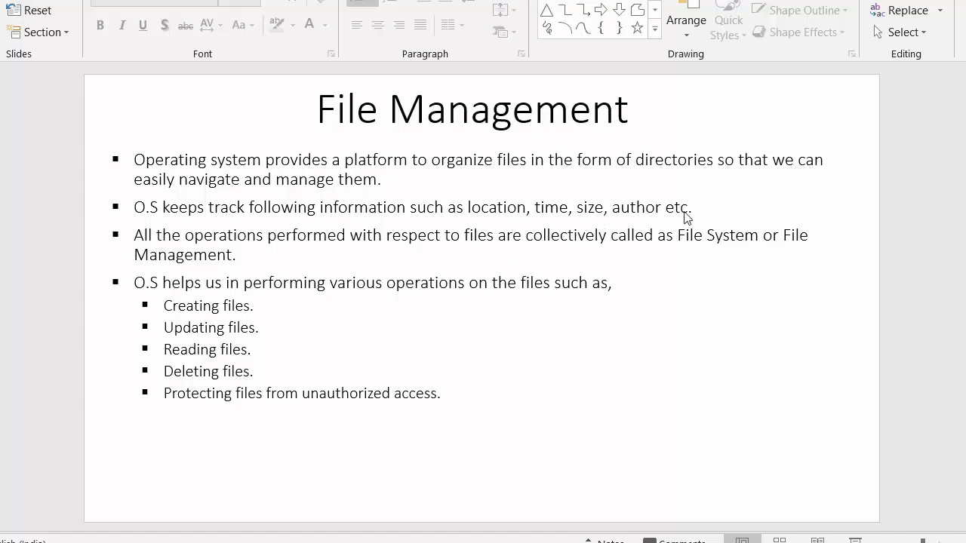
mouse_move(391, 218)
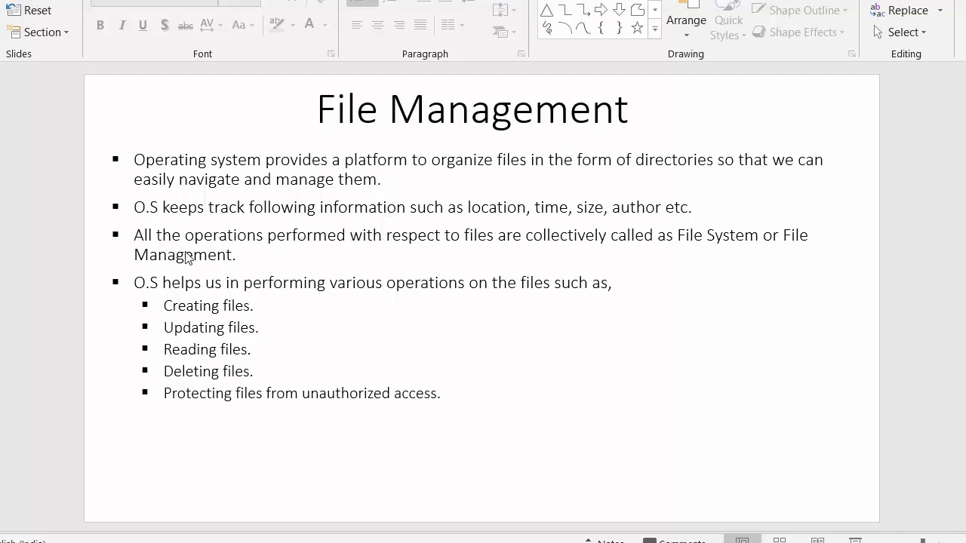
mouse_move(462, 268)
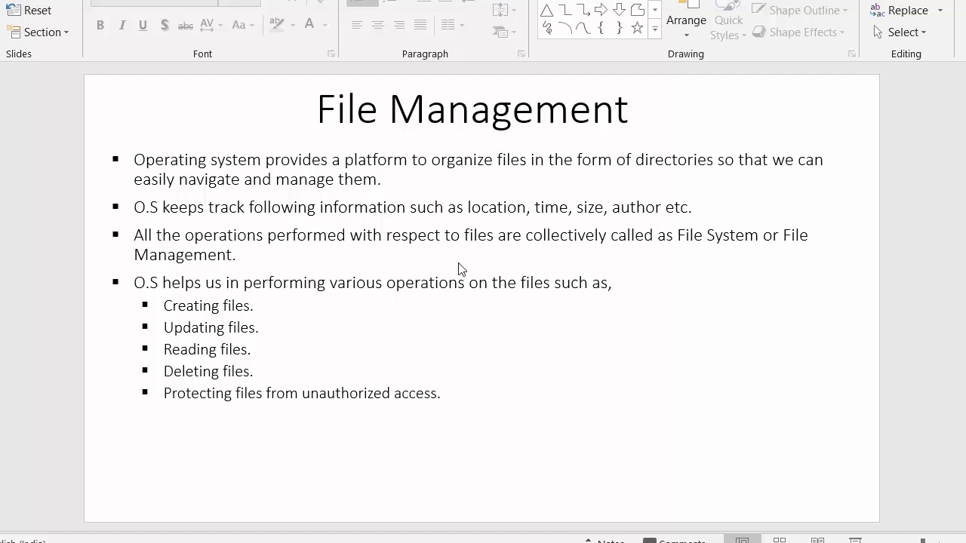
mouse_move(721, 264)
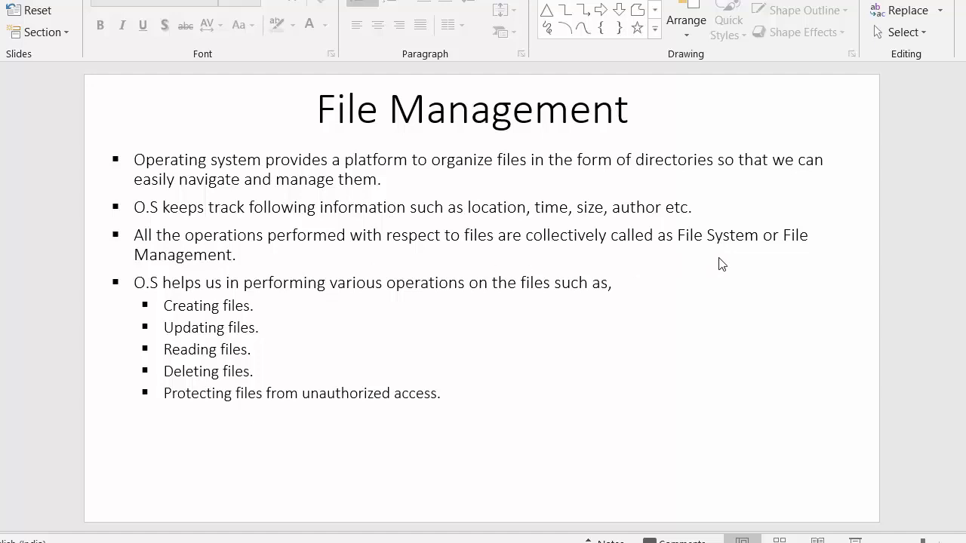
mouse_move(262, 274)
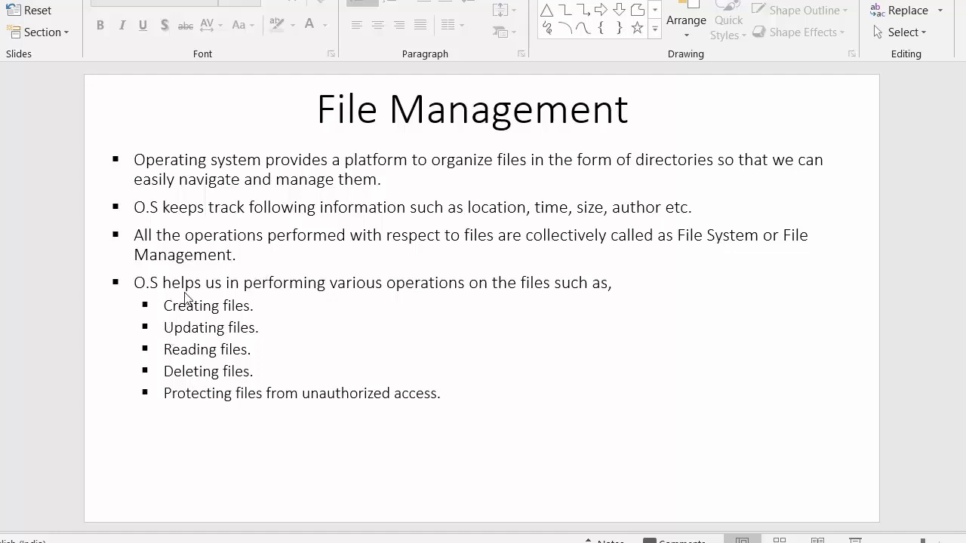
mouse_move(374, 295)
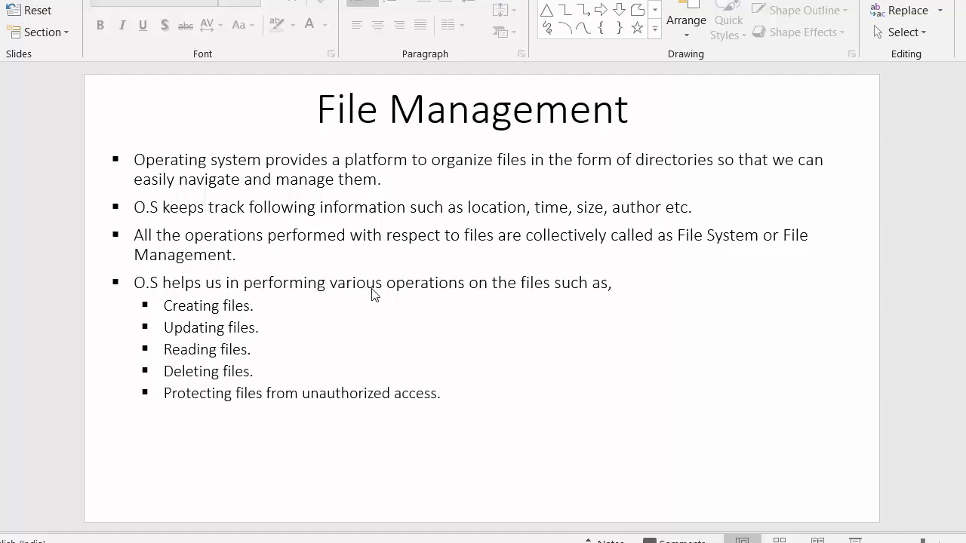
mouse_move(260, 323)
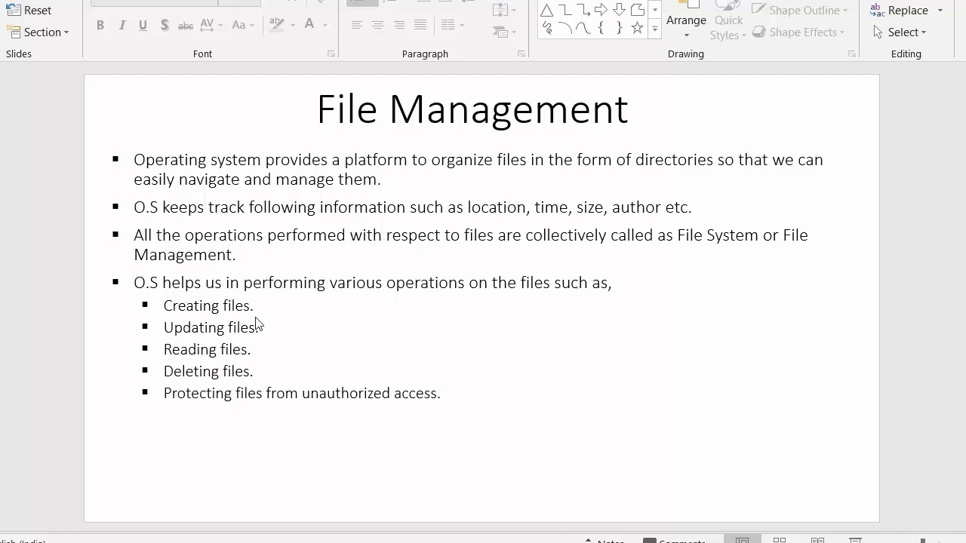
mouse_move(413, 497)
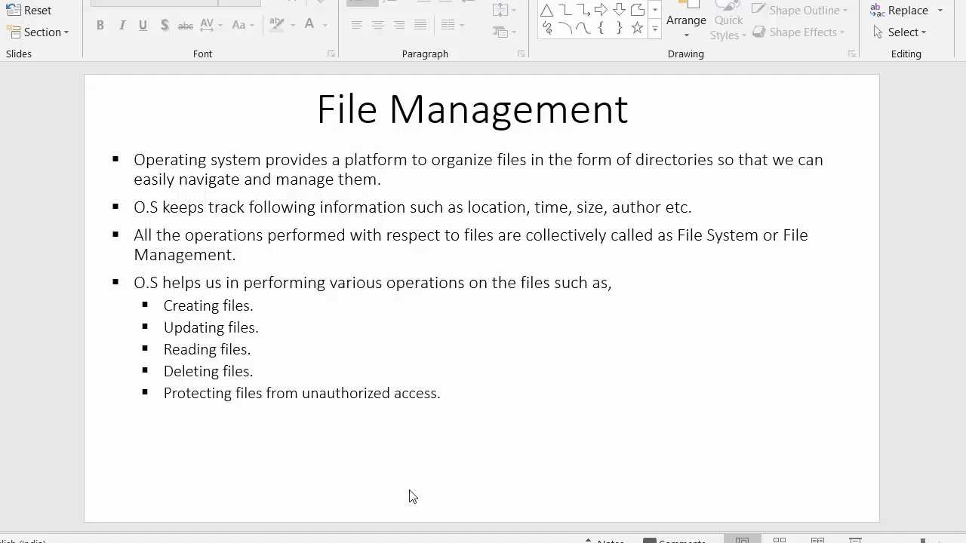
mouse_move(259, 305)
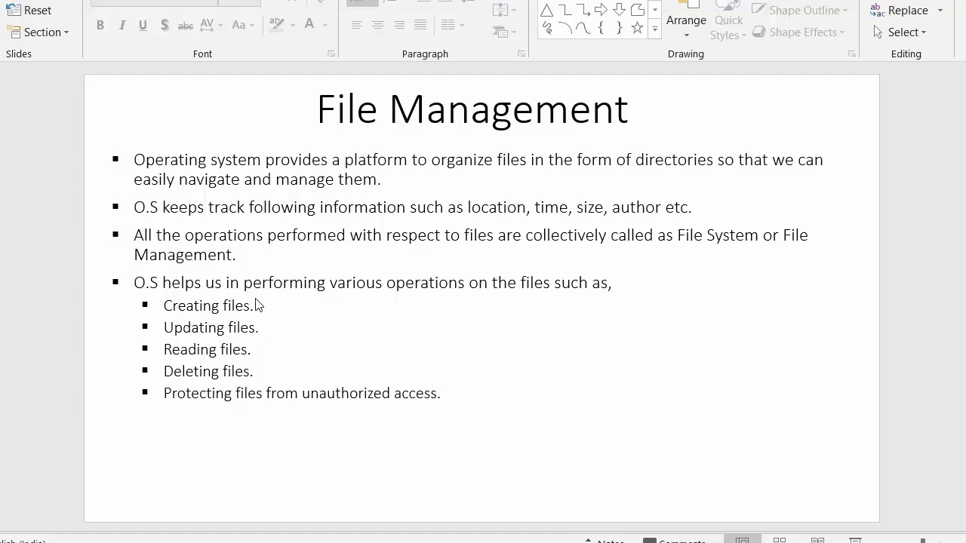
mouse_move(260, 309)
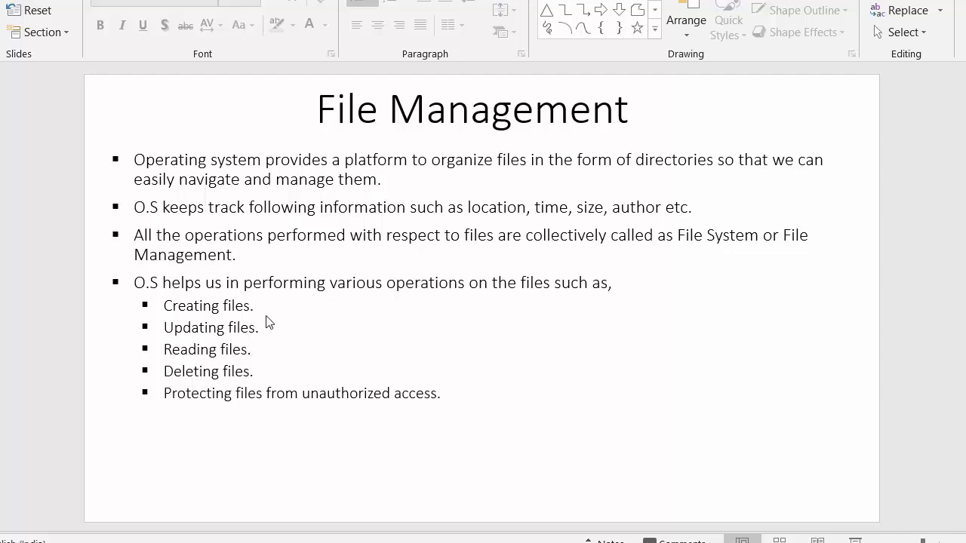
mouse_move(281, 371)
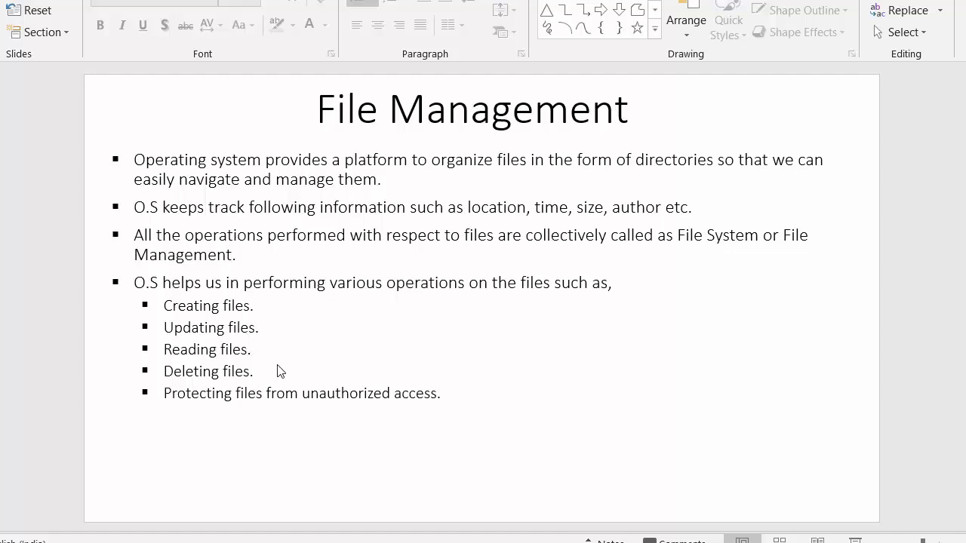
mouse_move(280, 403)
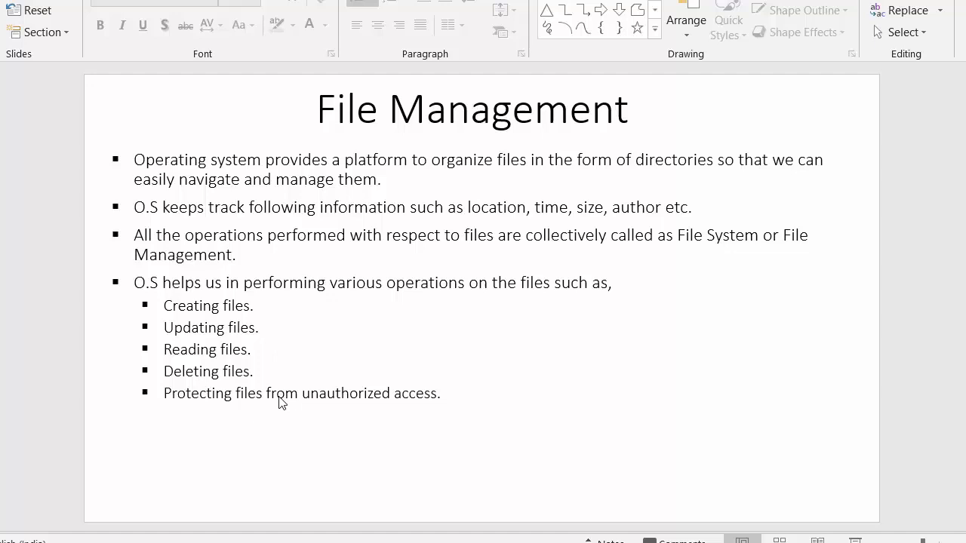
mouse_move(281, 399)
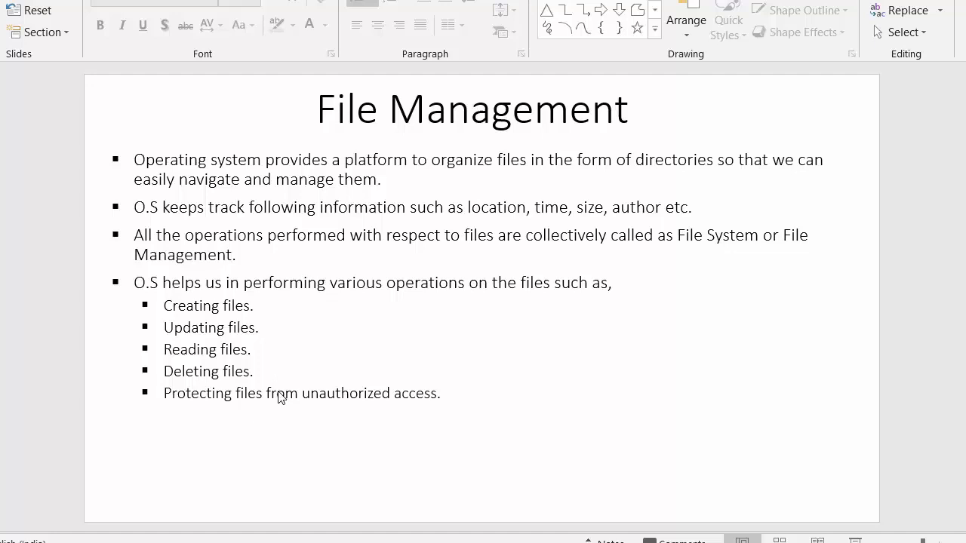
mouse_move(280, 390)
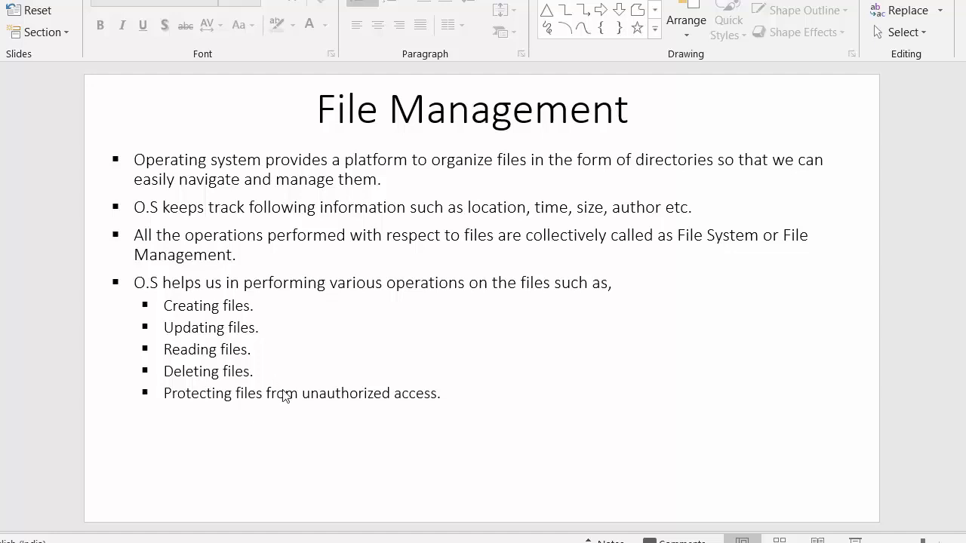
mouse_move(296, 335)
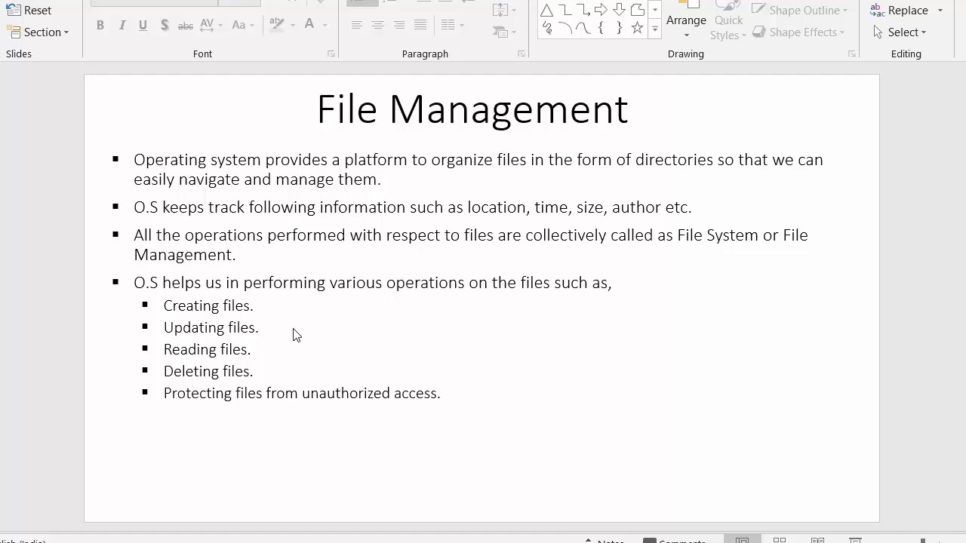
mouse_move(250, 338)
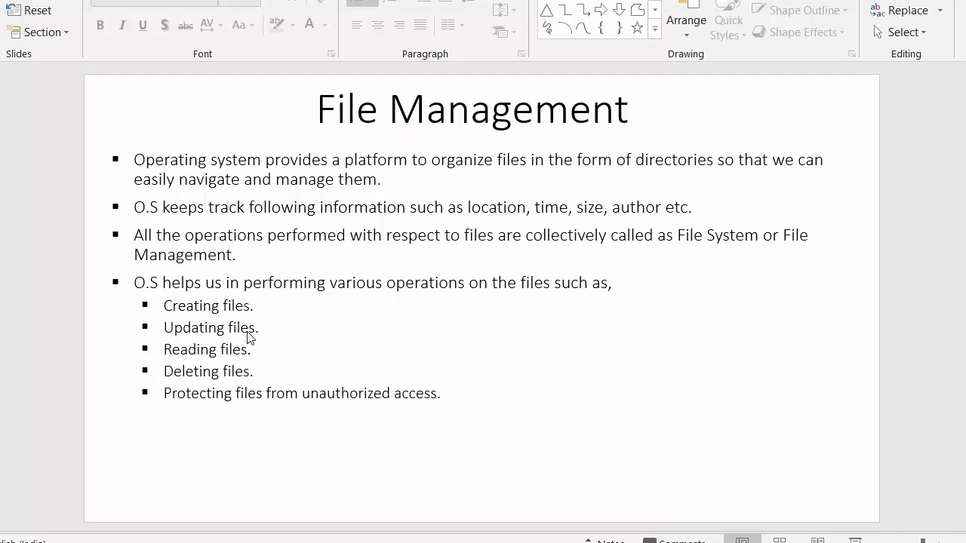
mouse_move(254, 326)
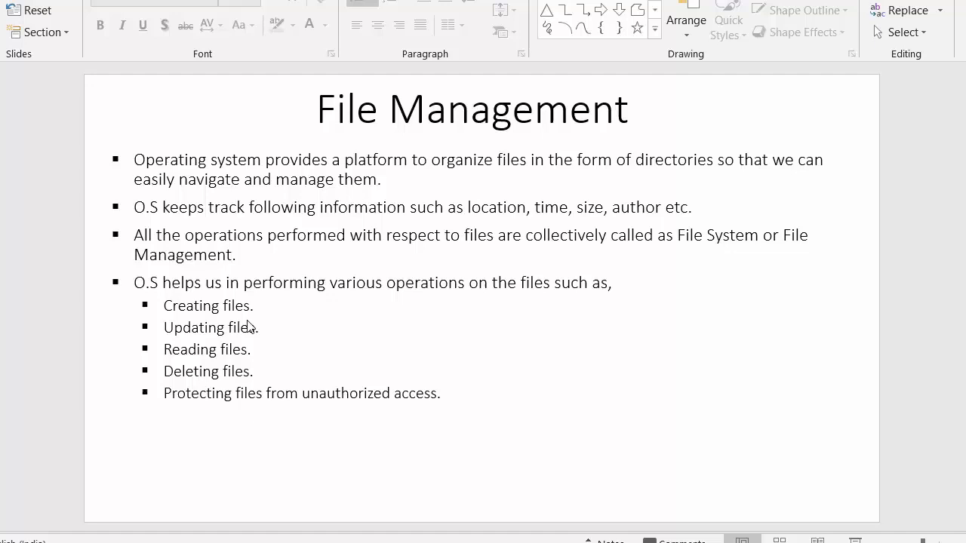
mouse_move(320, 253)
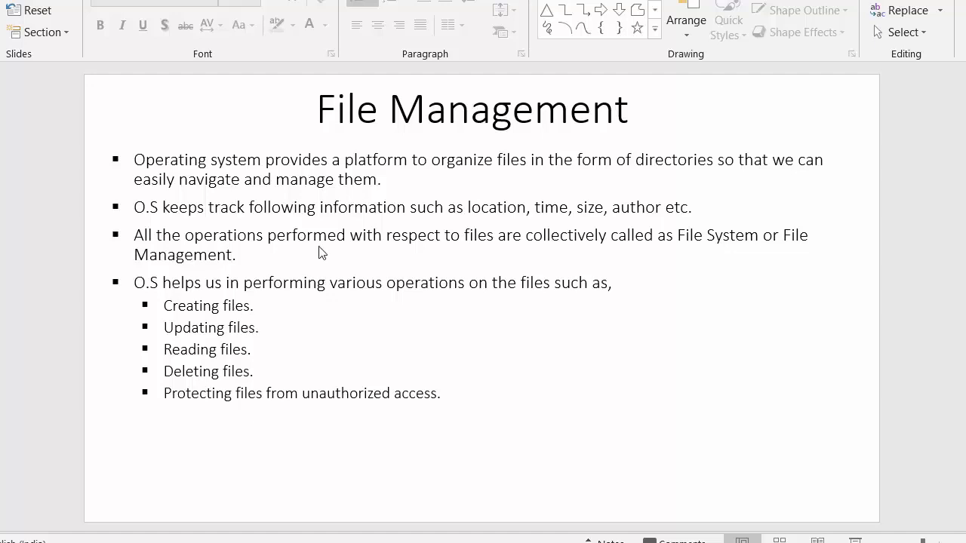
mouse_move(317, 279)
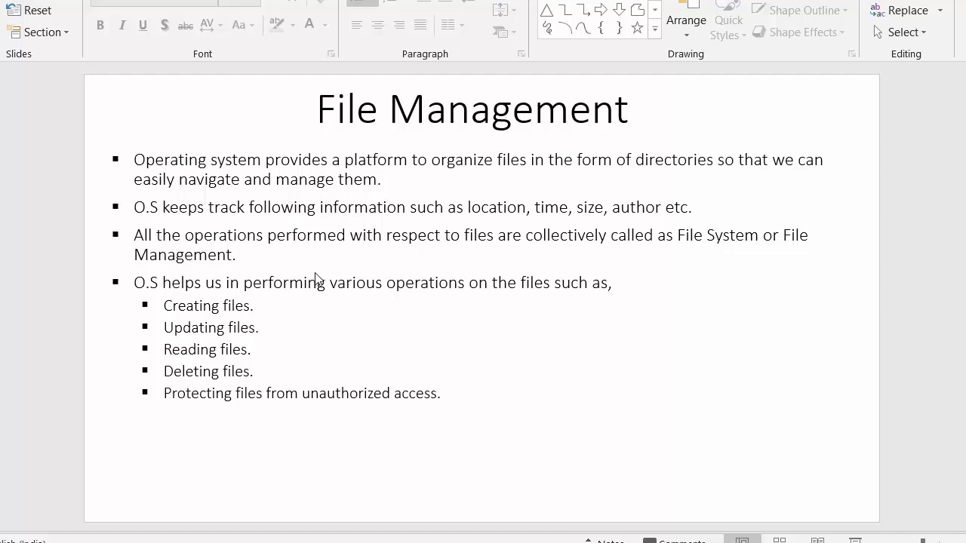